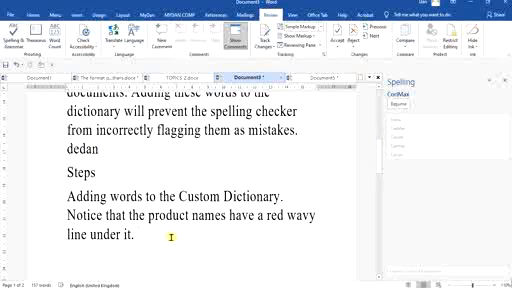
text(ded)
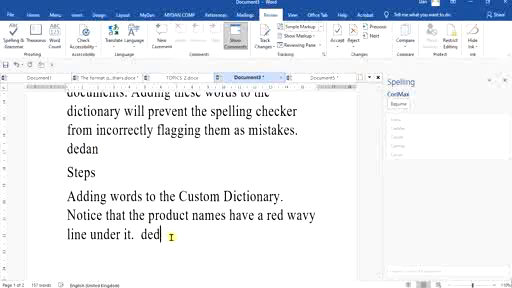